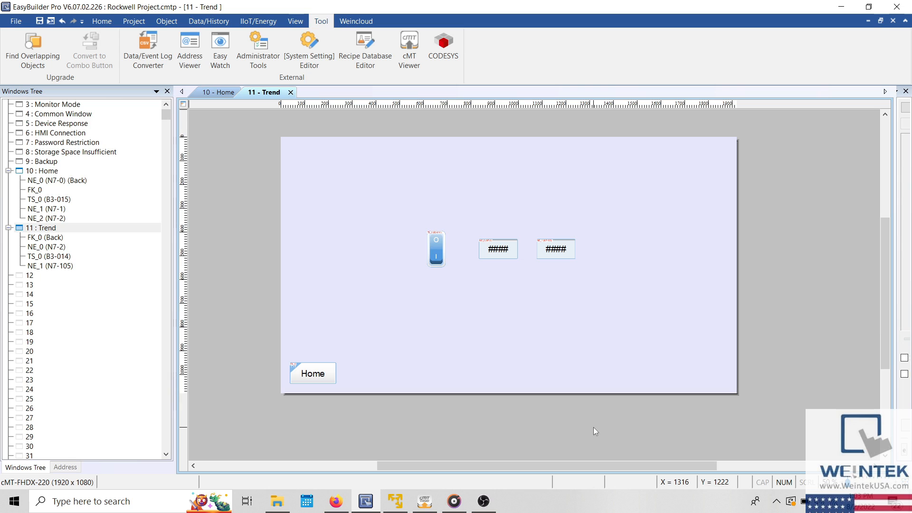
mouse_move(254, 131)
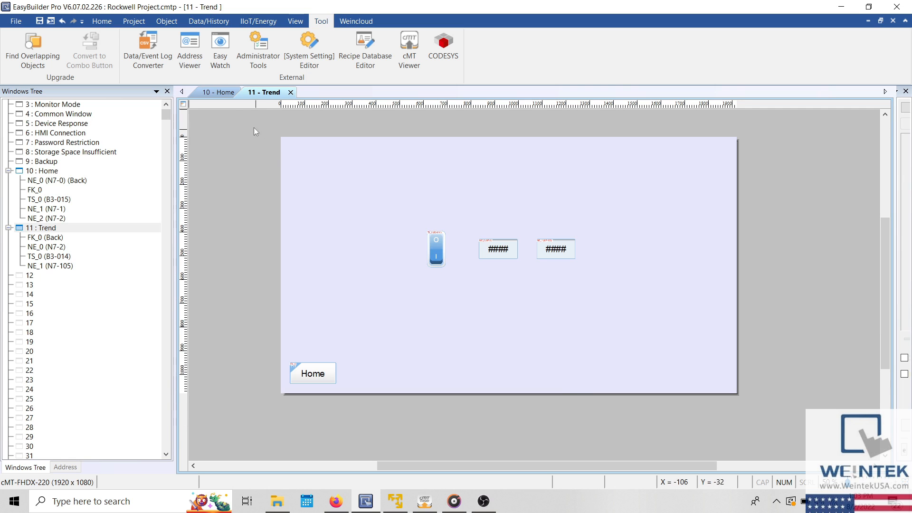
Open System Parameter Settings from the Home tab to see the Rockwell EtherNet/IP (DF1) device.
click(101, 21)
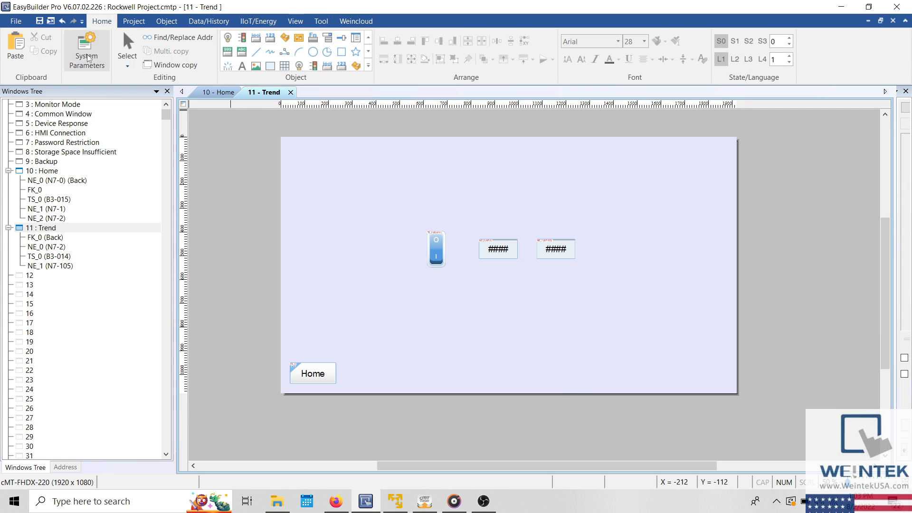
click(86, 49)
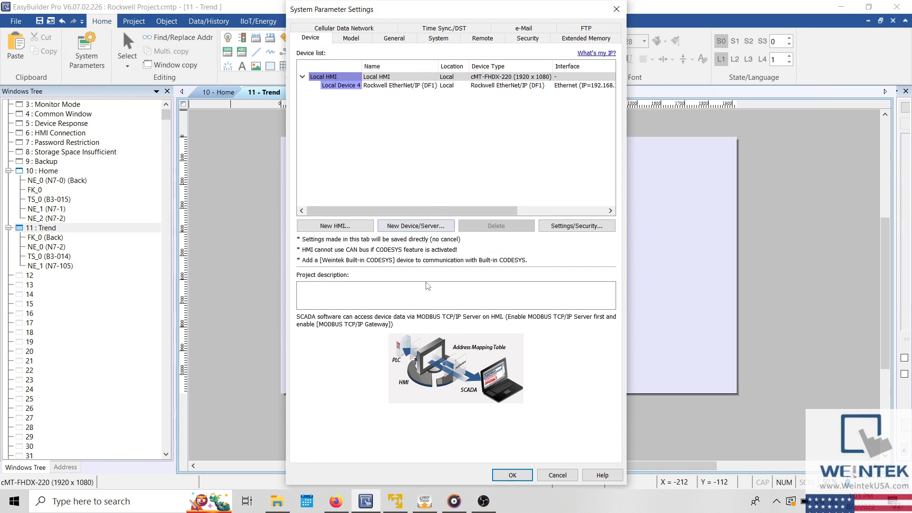
Run cMT Viewer, go to the Trend screen showing Device No Response, then close the viewer.
click(424, 501)
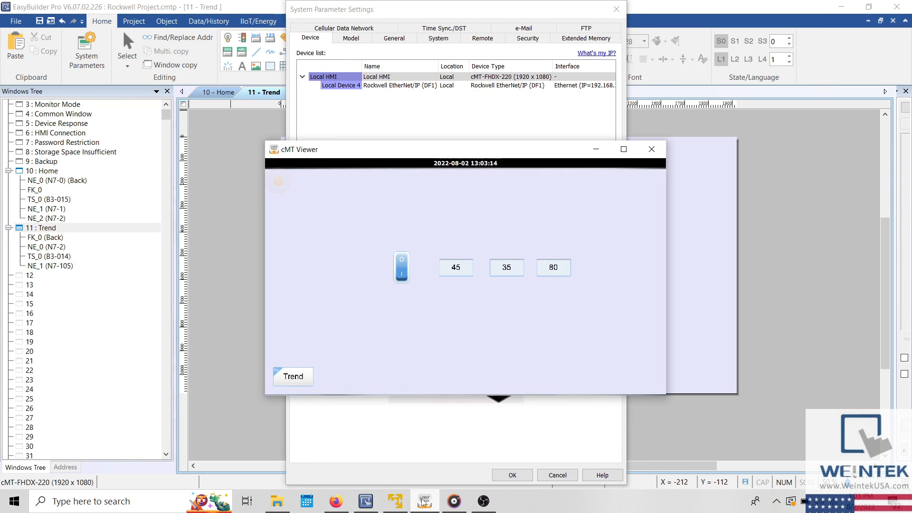
click(293, 376)
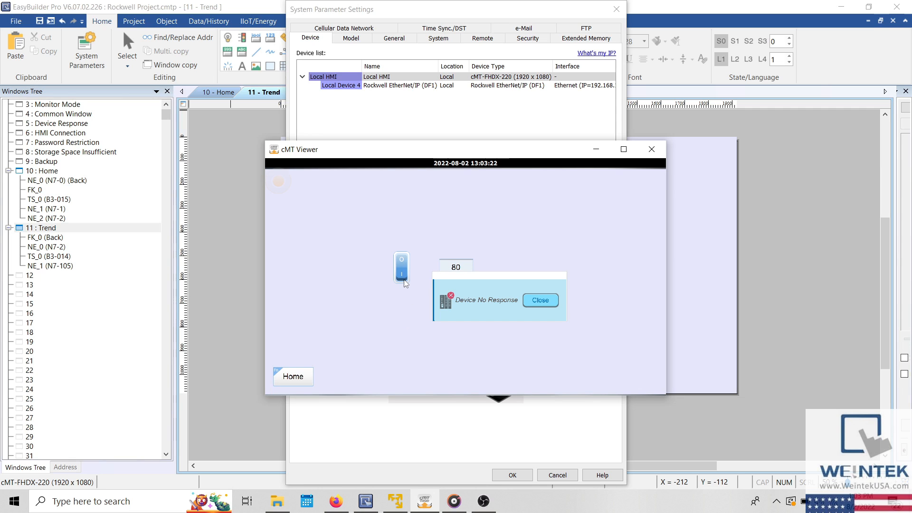
mouse_move(431, 271)
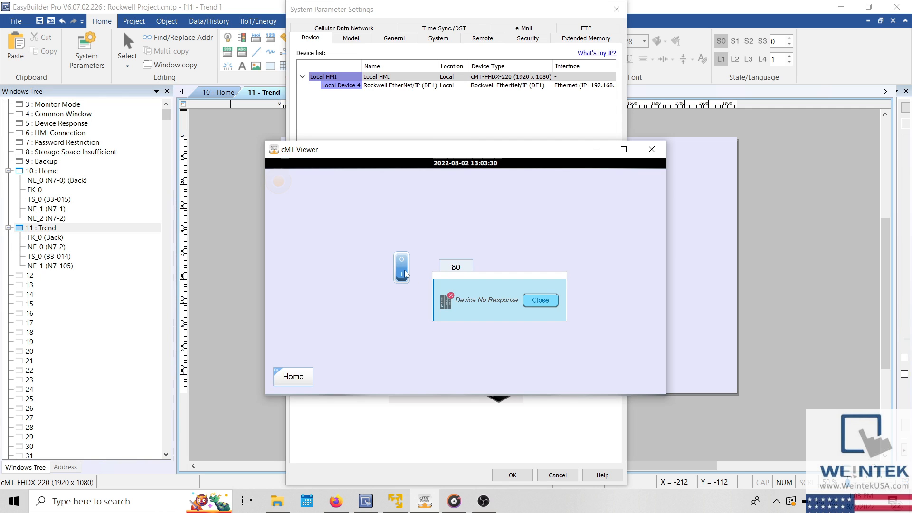
click(539, 300)
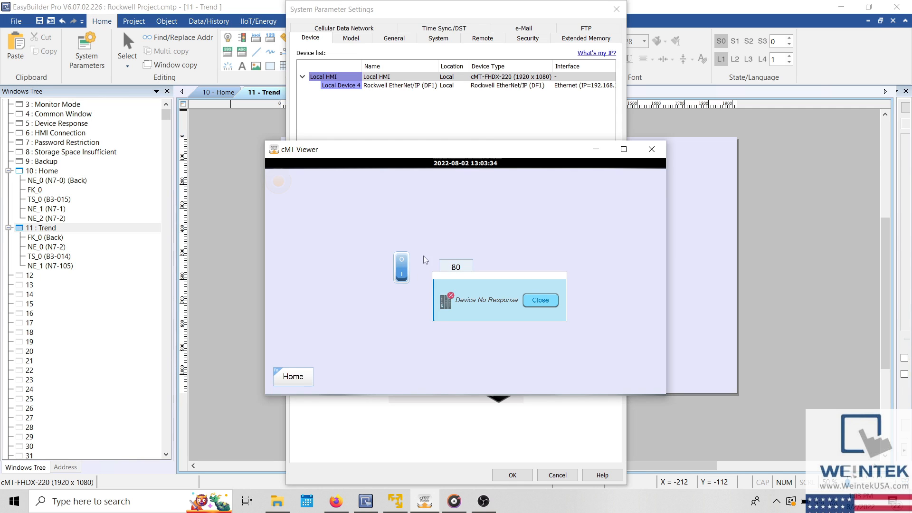
mouse_move(593, 258)
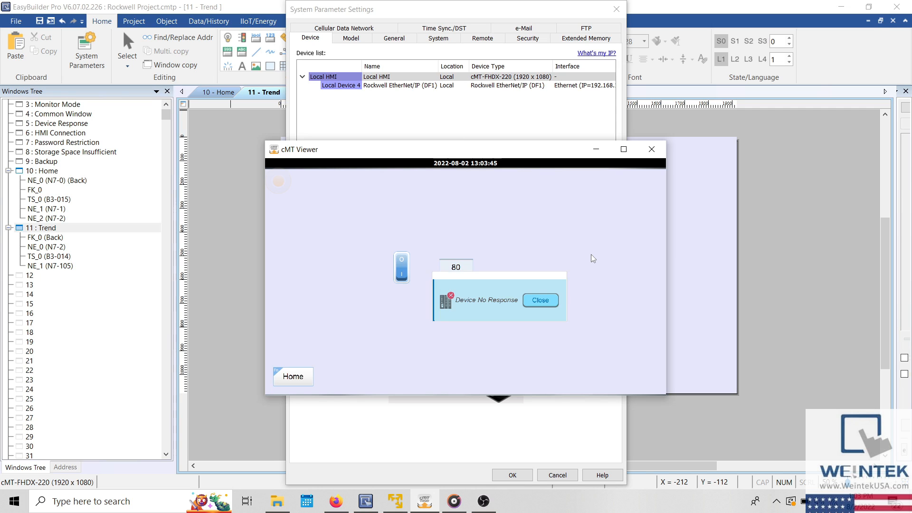
mouse_move(542, 22)
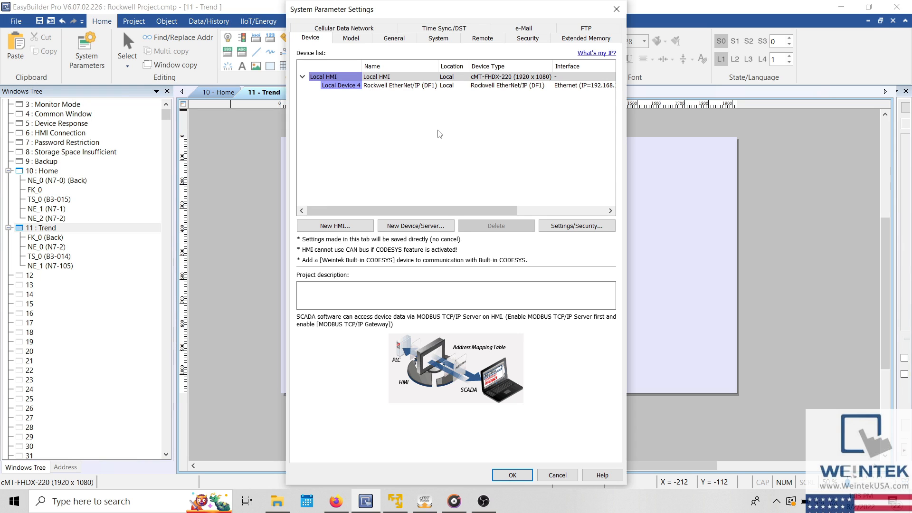
mouse_move(95, 72)
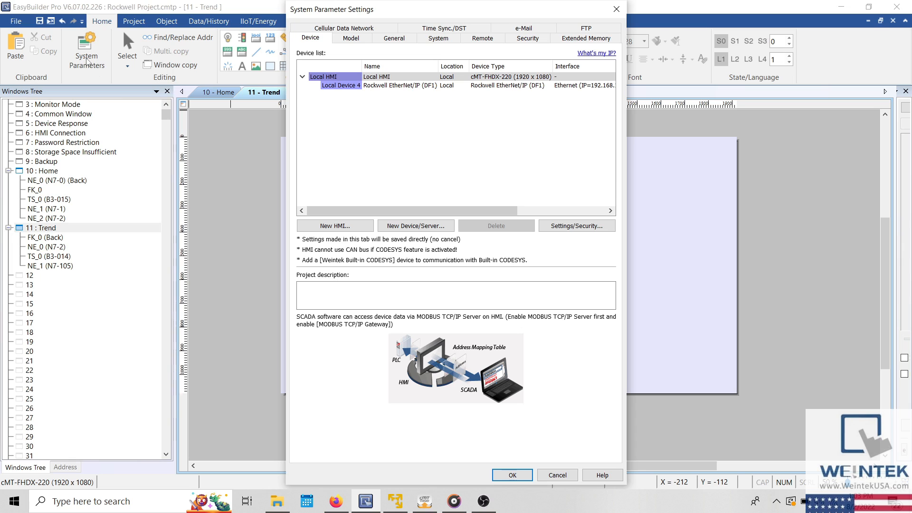
mouse_move(351, 107)
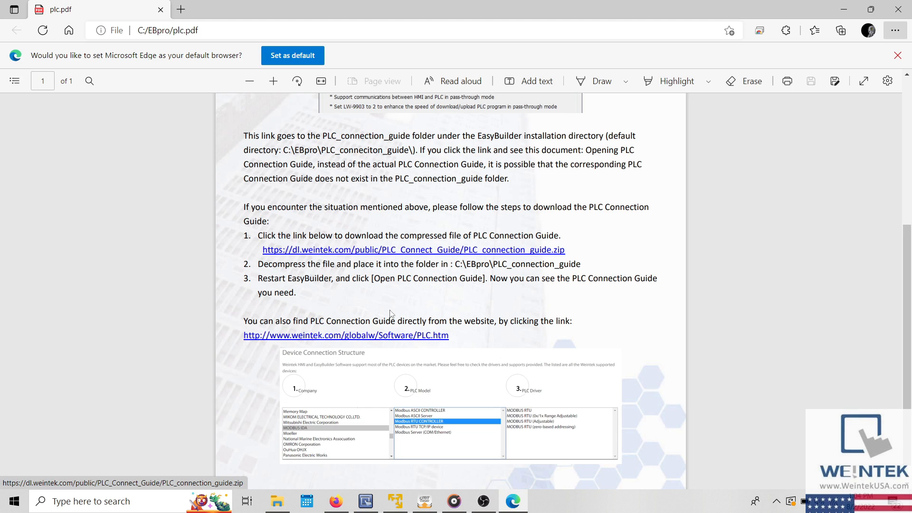
mouse_move(371, 332)
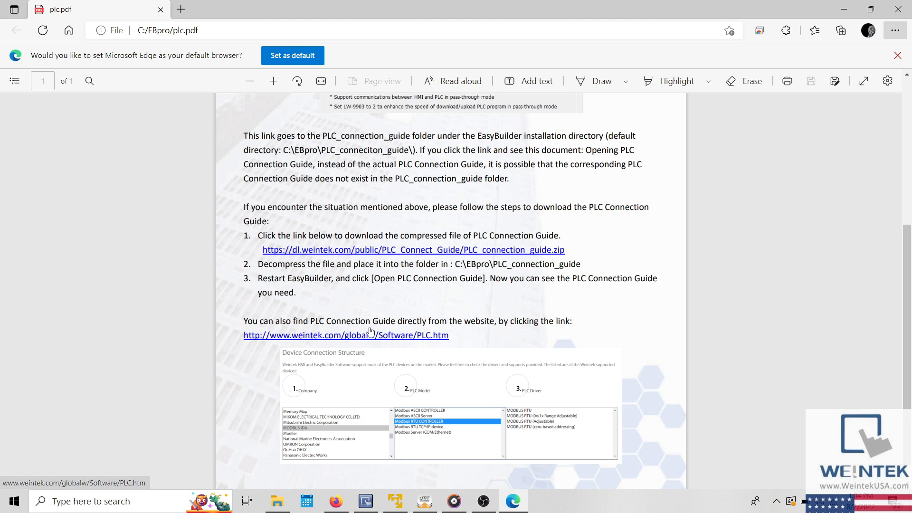
mouse_move(389, 337)
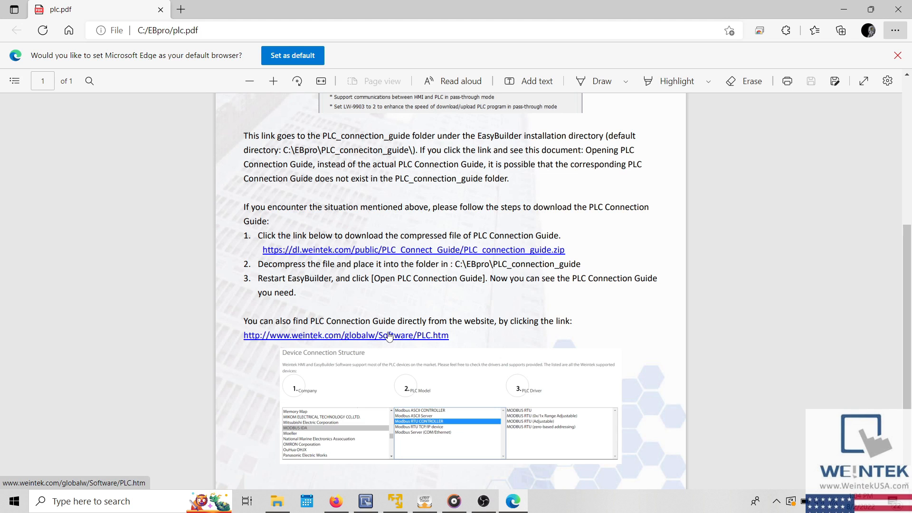
click(345, 335)
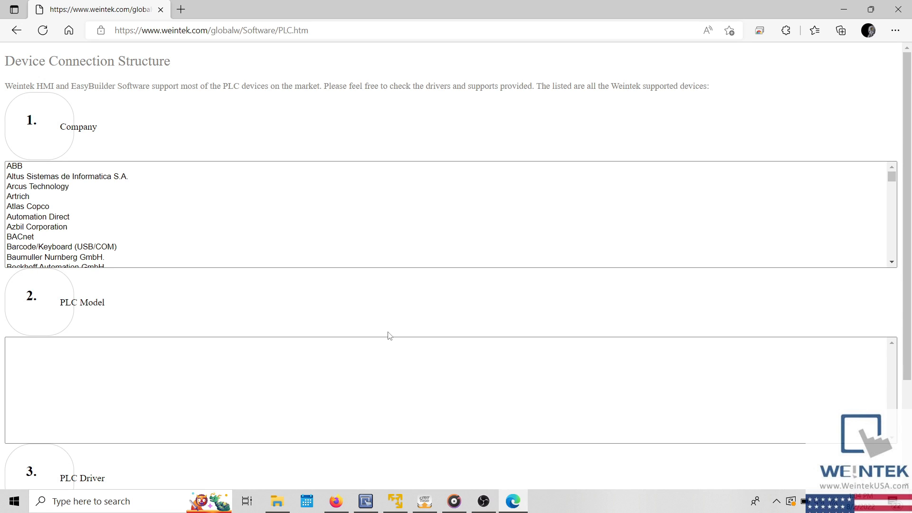
Pick Rockwell Automation, MicroLogix 1100/1400 Ethernet, and the Rockwell EtherNet/IP (DF1) driver guide.
click(38, 216)
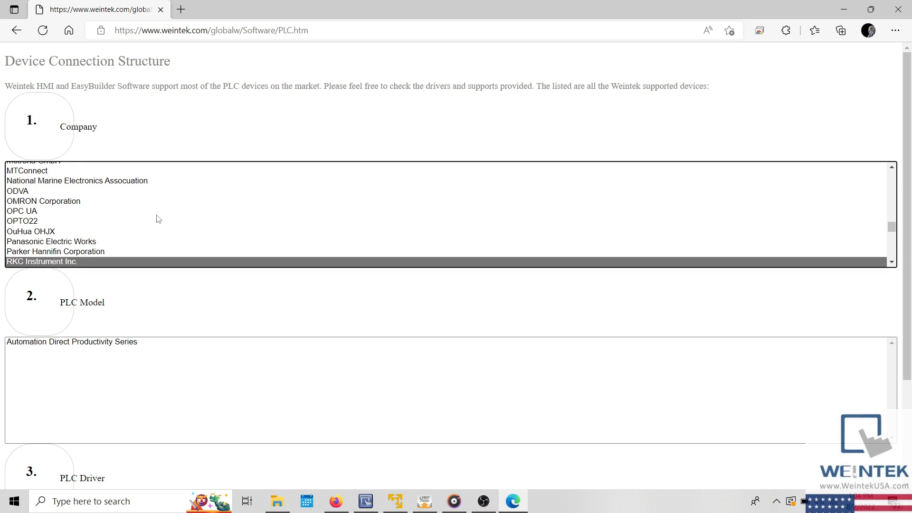
click(52, 216)
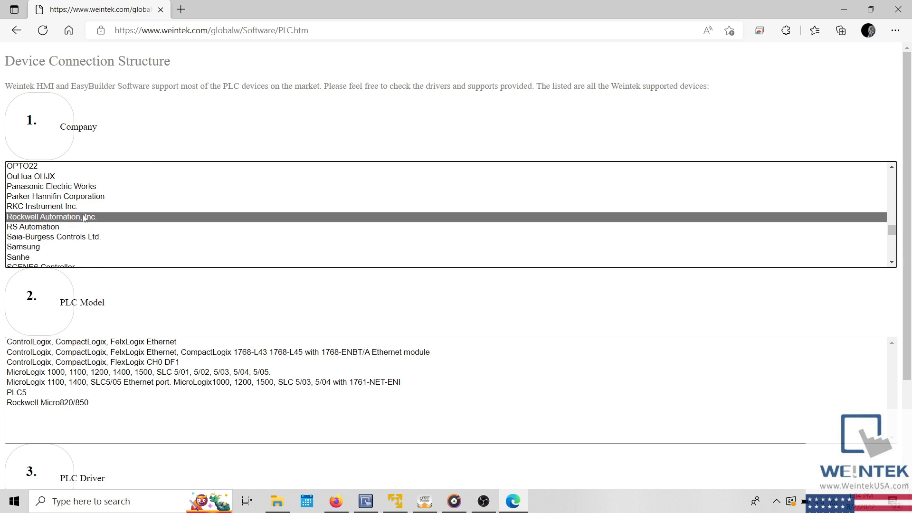
scroll(down, 3)
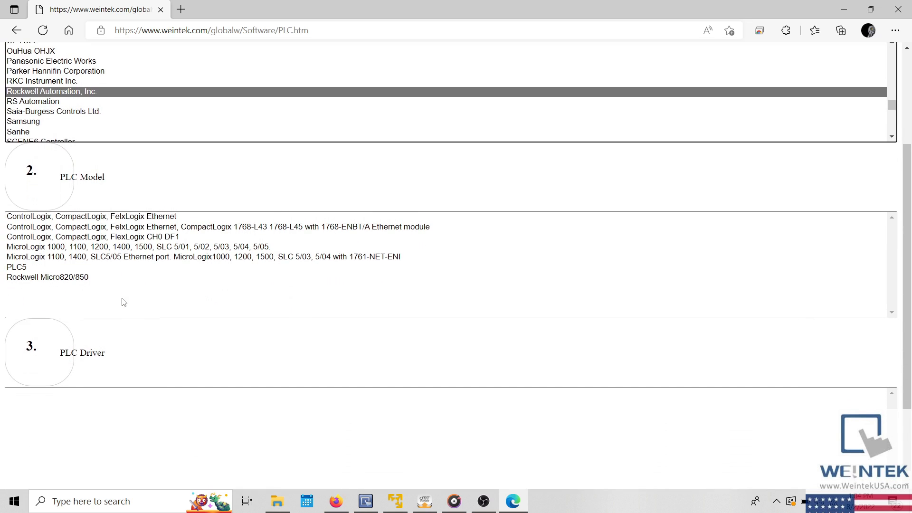
mouse_move(69, 254)
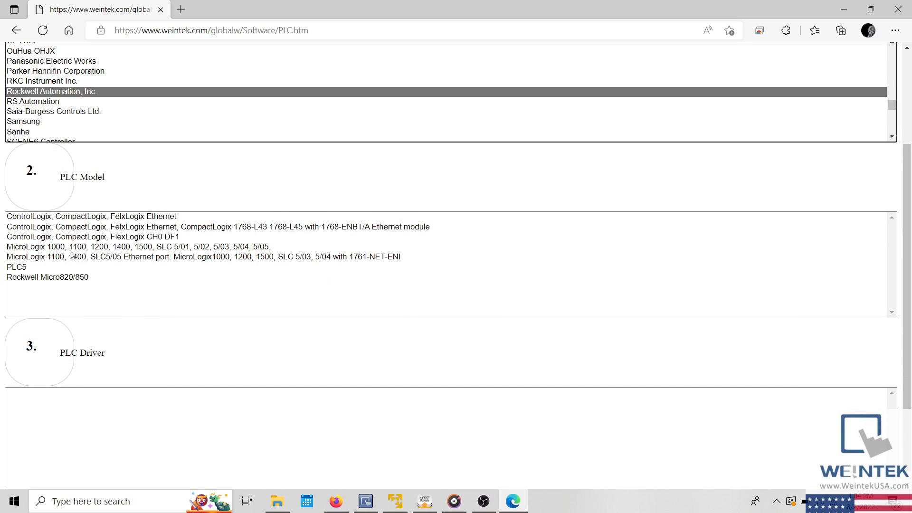
click(137, 246)
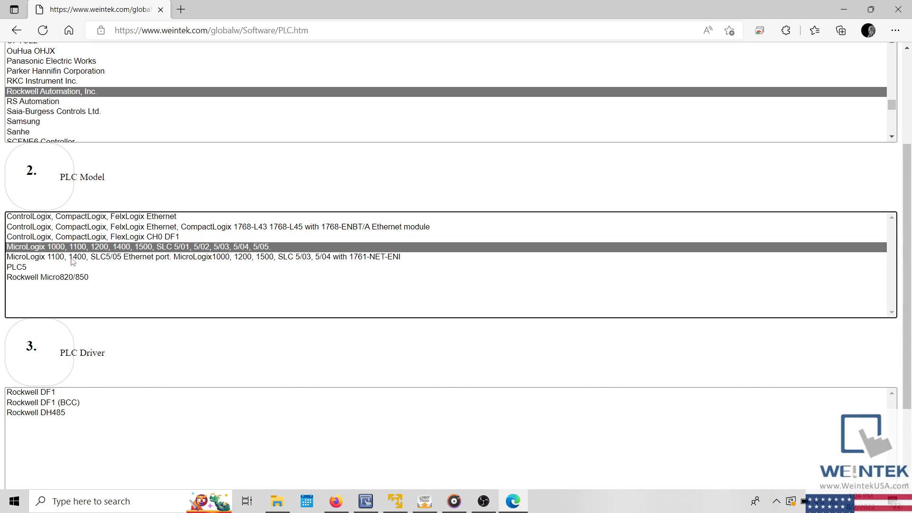
click(197, 257)
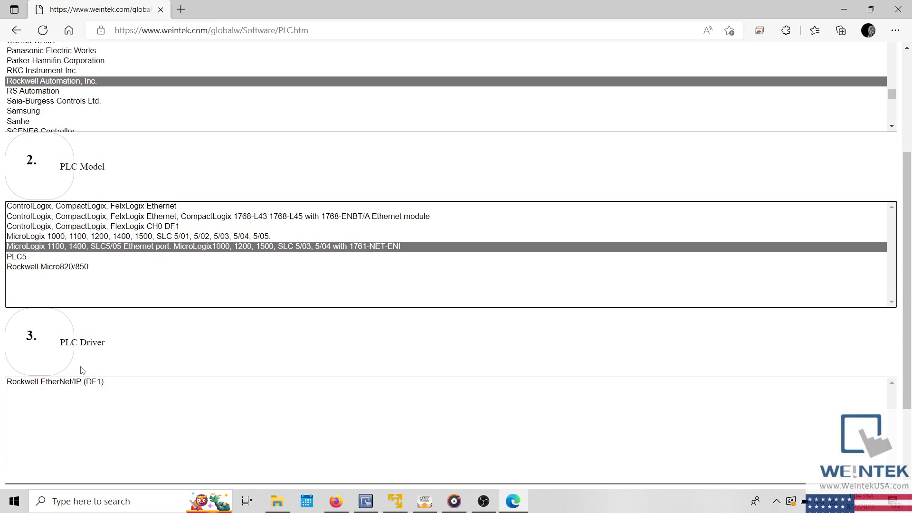
click(55, 381)
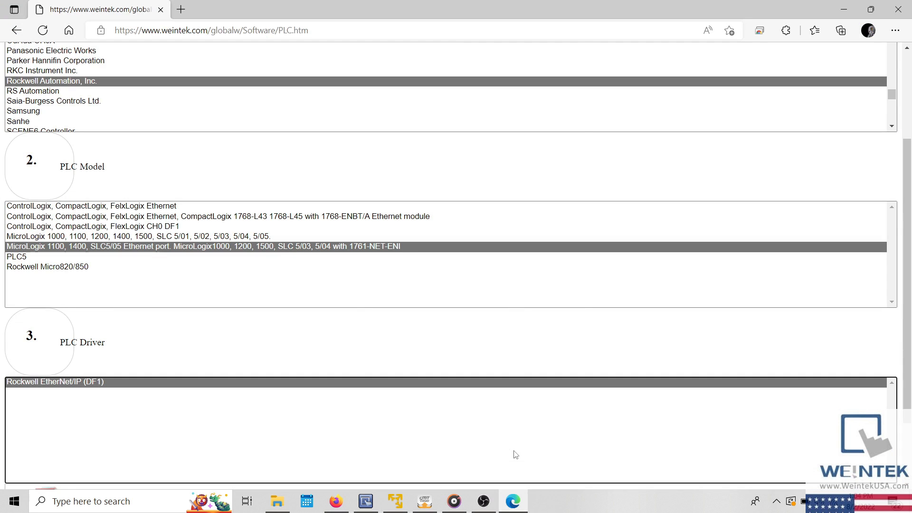
scroll(down, 3)
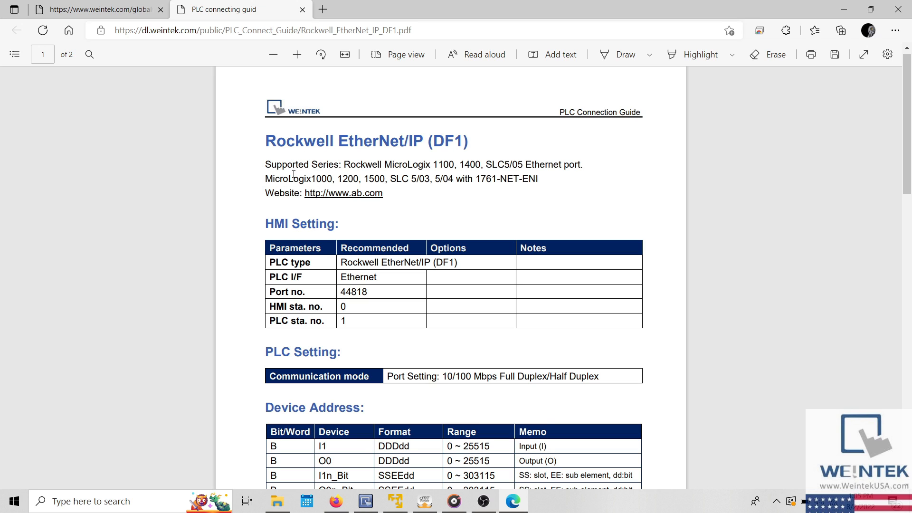
mouse_move(344, 278)
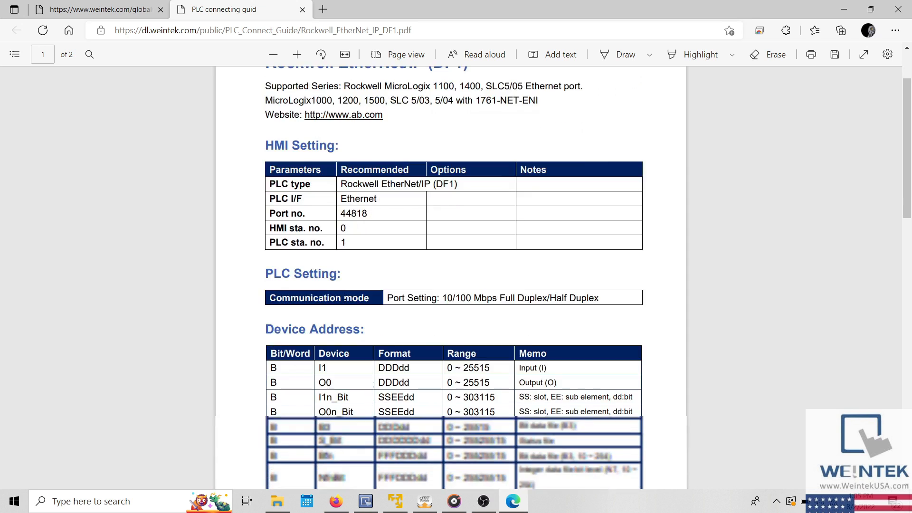
Review the guide's HMI Setting table and select the recommended Port Setting text.
scroll(down, 3)
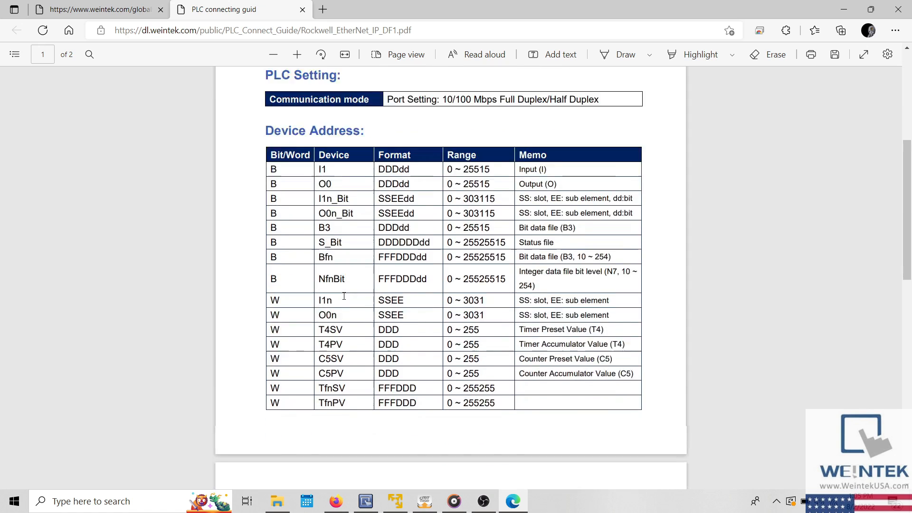
scroll(down, 3)
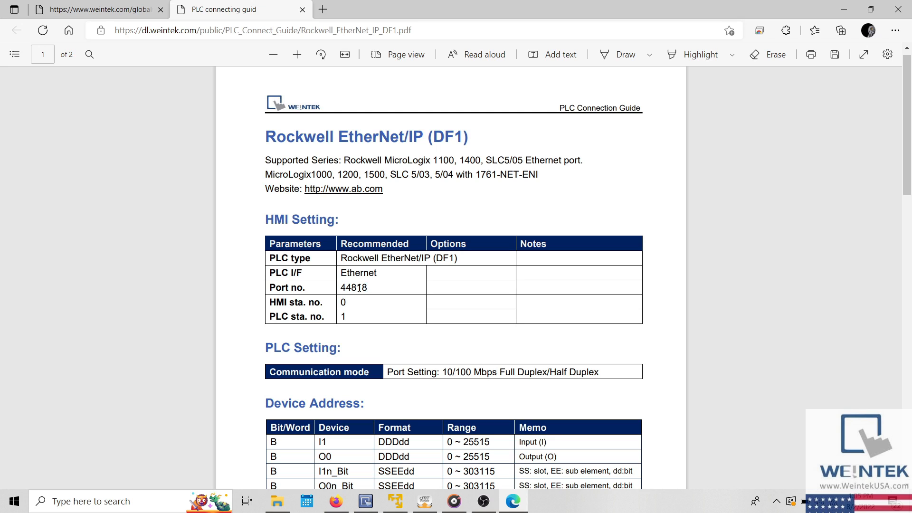
triple_click(308, 287)
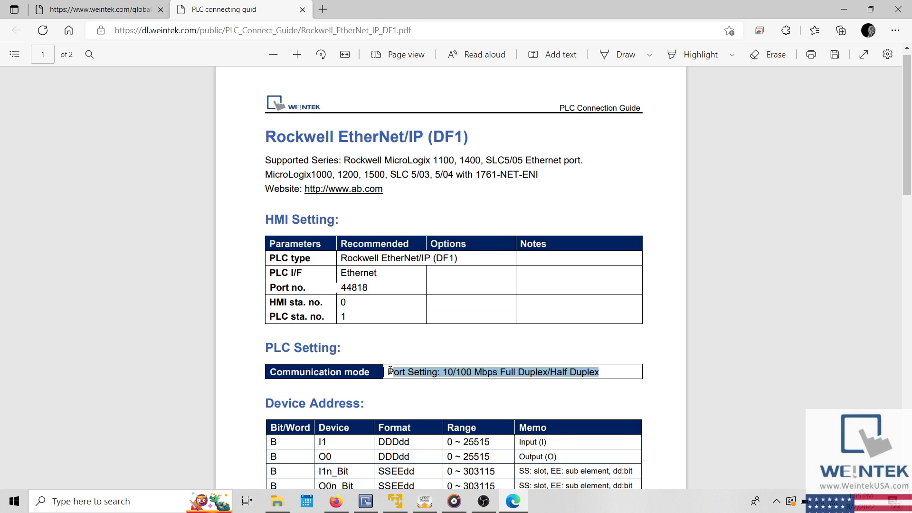
click(491, 371)
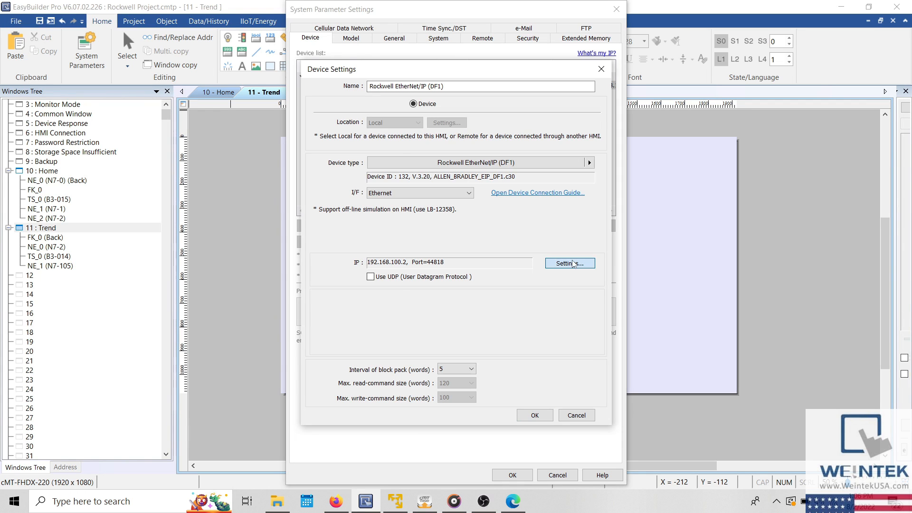
Check the device's IP Address Settings: IP 192.168.100.2 and port 44818.
click(569, 262)
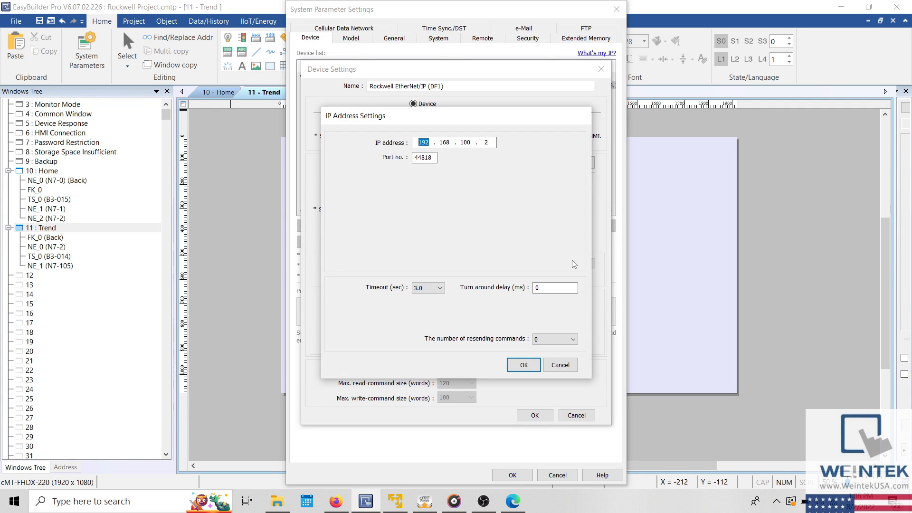
click(425, 158)
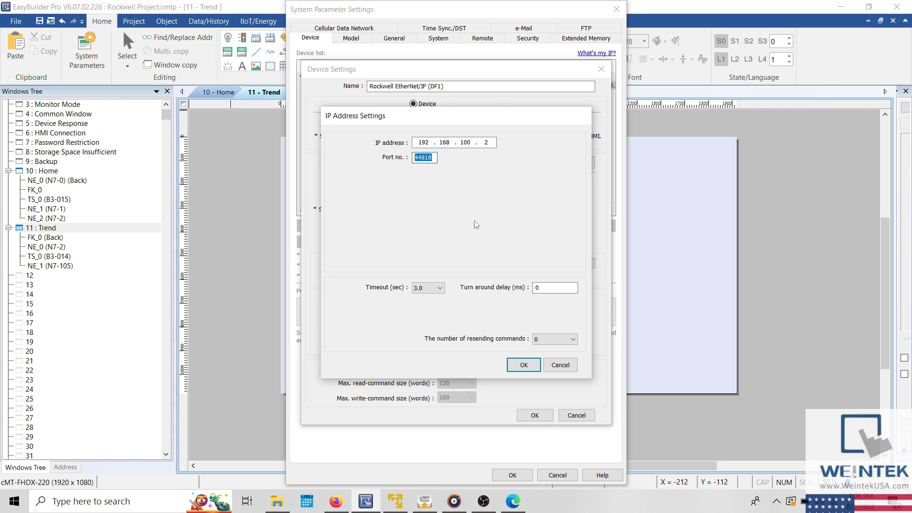
click(395, 501)
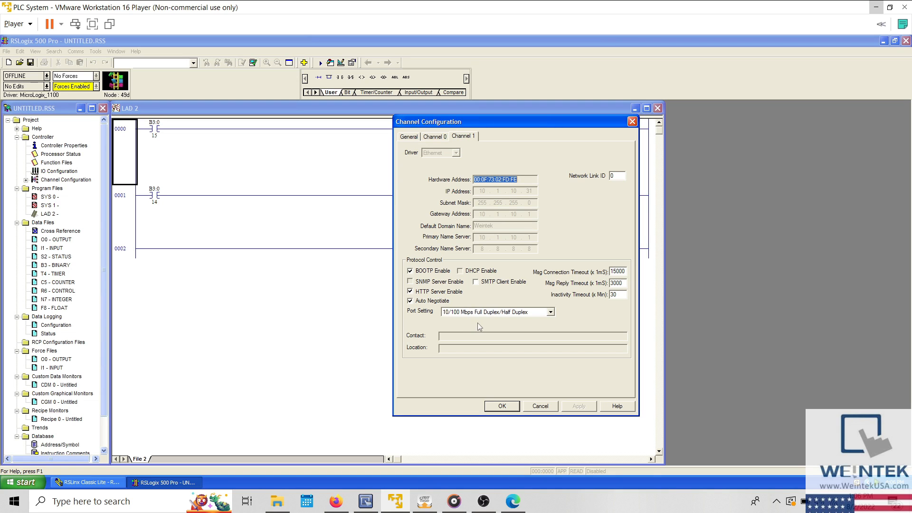
mouse_move(433, 469)
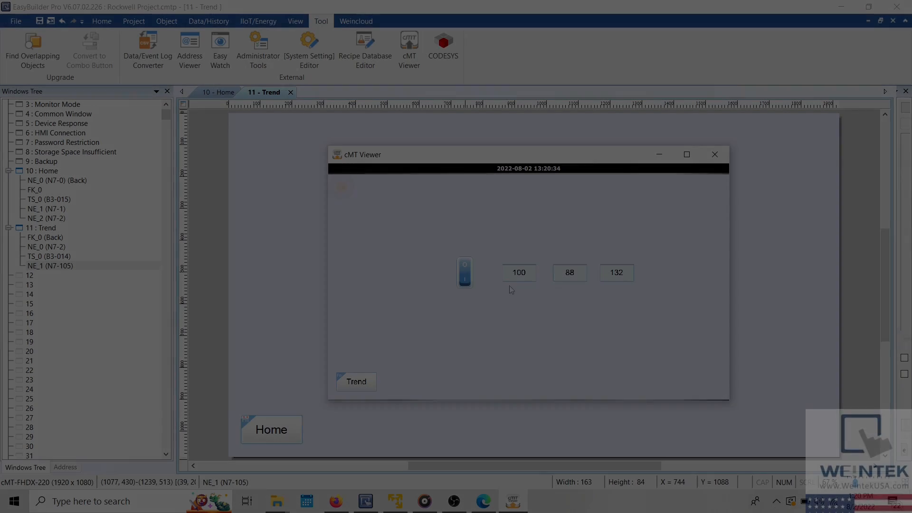
Simulate the Rockwell project, open Trend, and dismiss the Device No Response error.
click(569, 272)
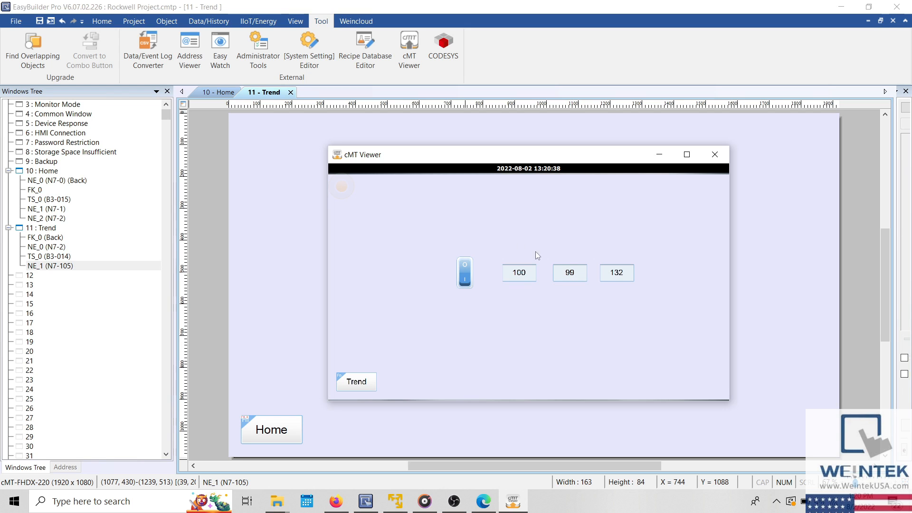
click(464, 273)
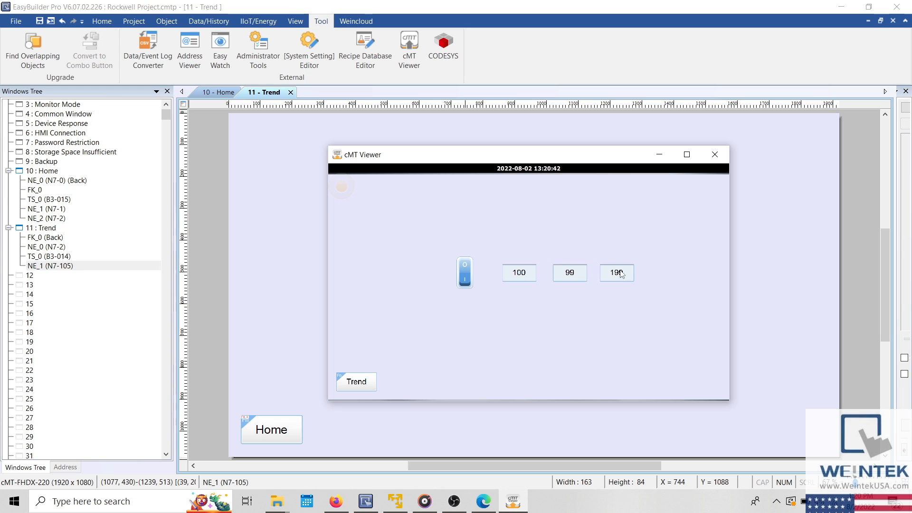
click(464, 272)
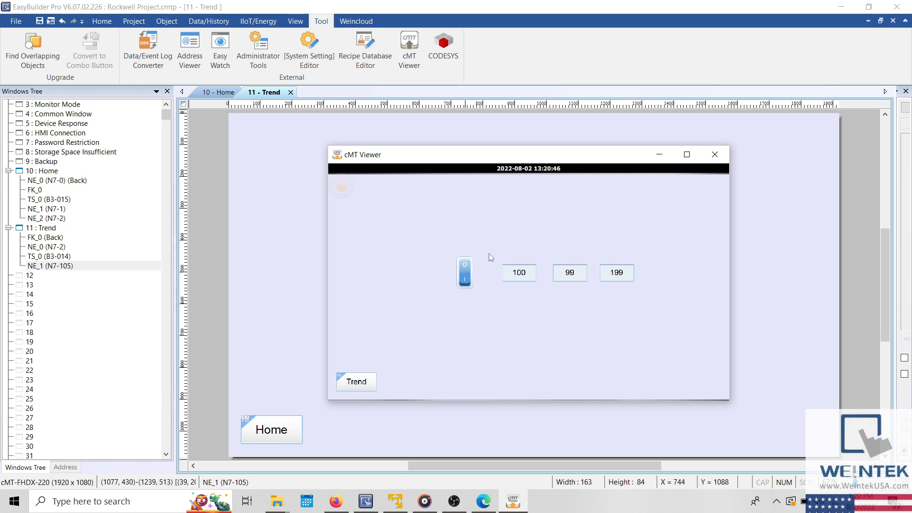
mouse_move(490, 285)
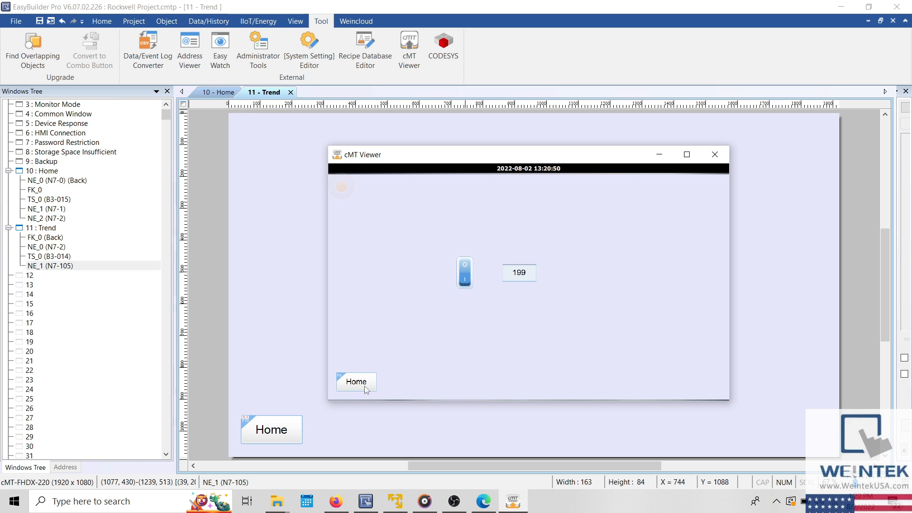
mouse_move(505, 326)
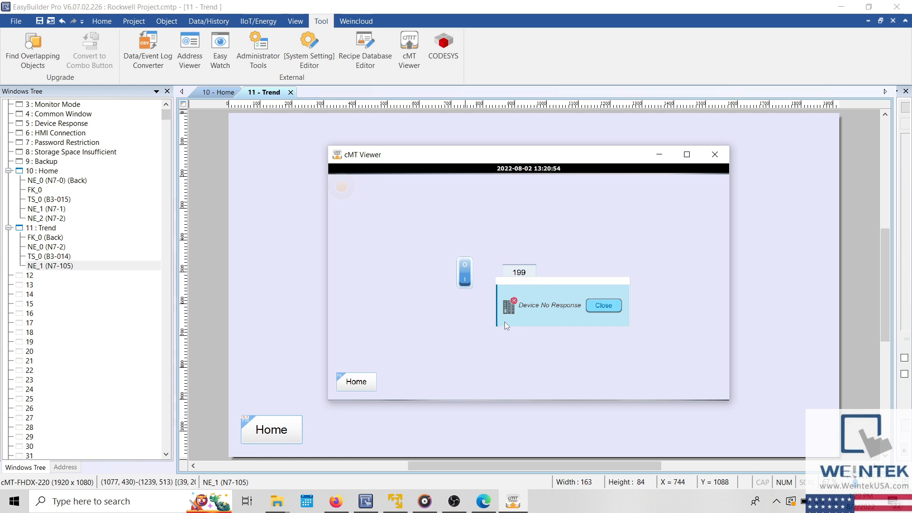
mouse_move(491, 287)
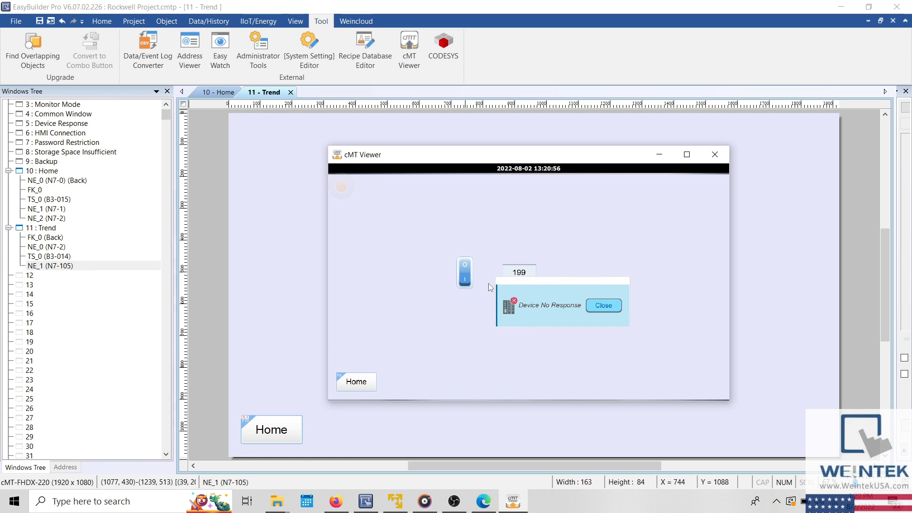
mouse_move(526, 331)
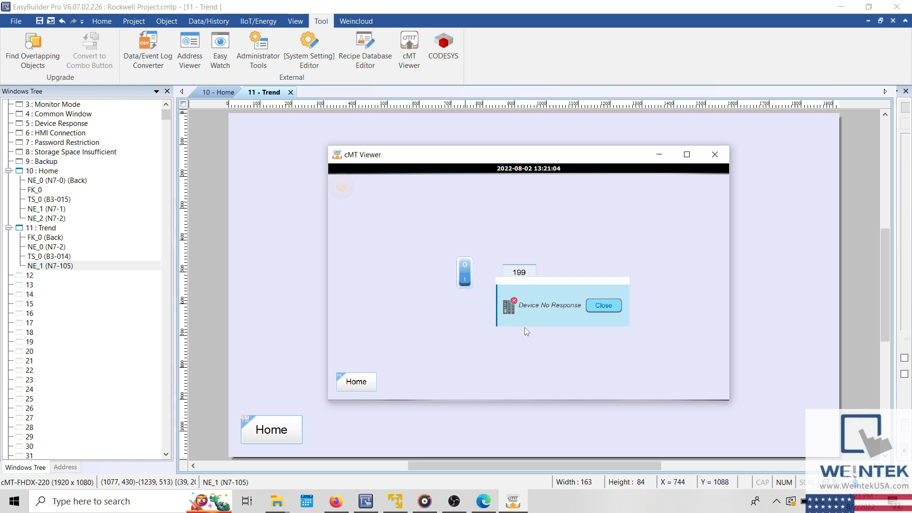
click(604, 305)
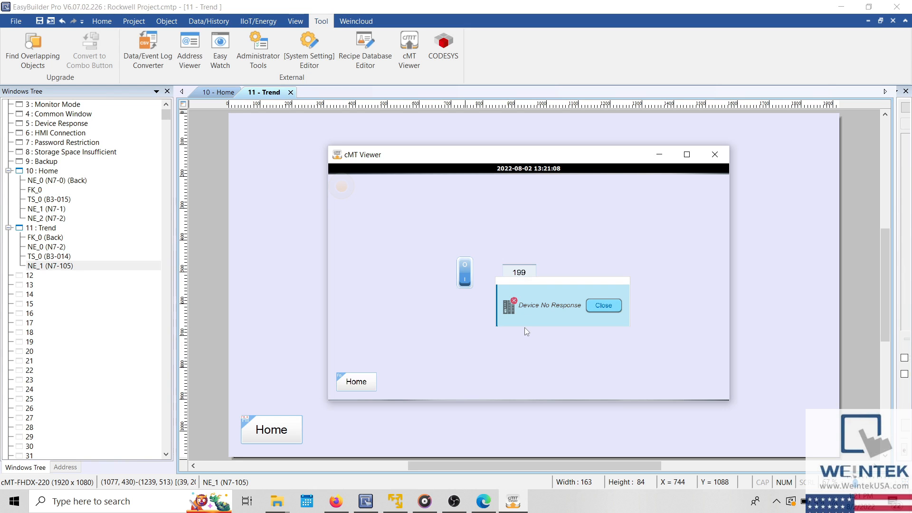
click(603, 306)
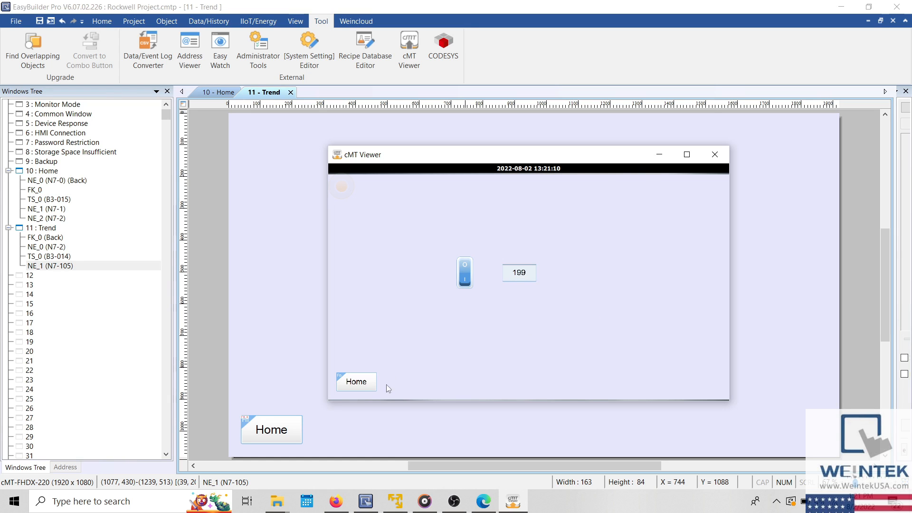
click(356, 381)
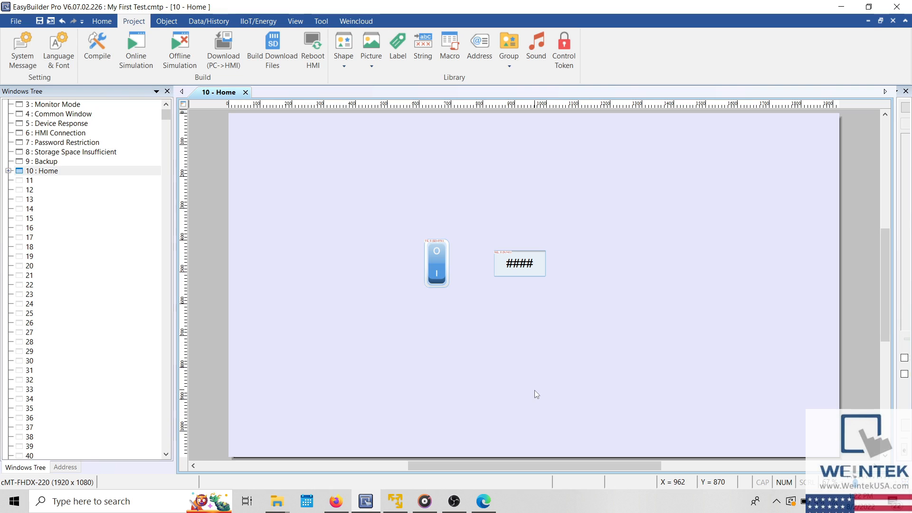
mouse_move(484, 316)
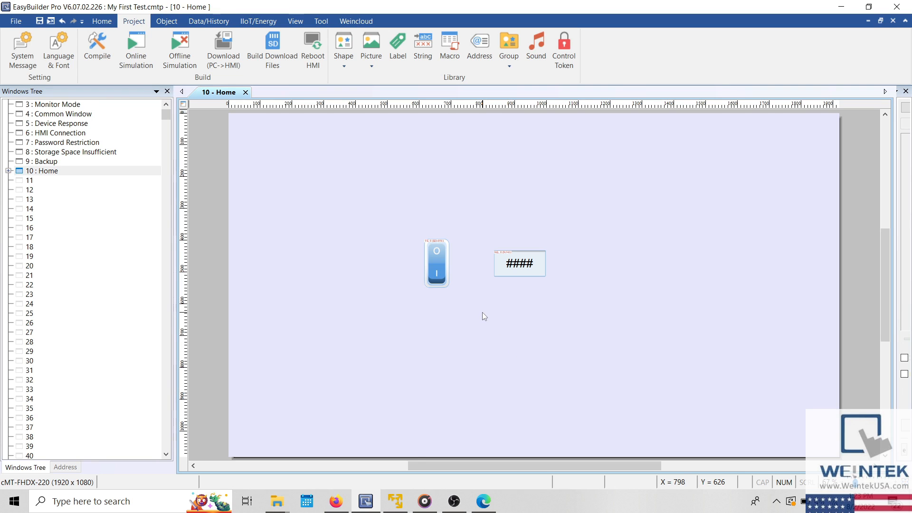
mouse_move(484, 286)
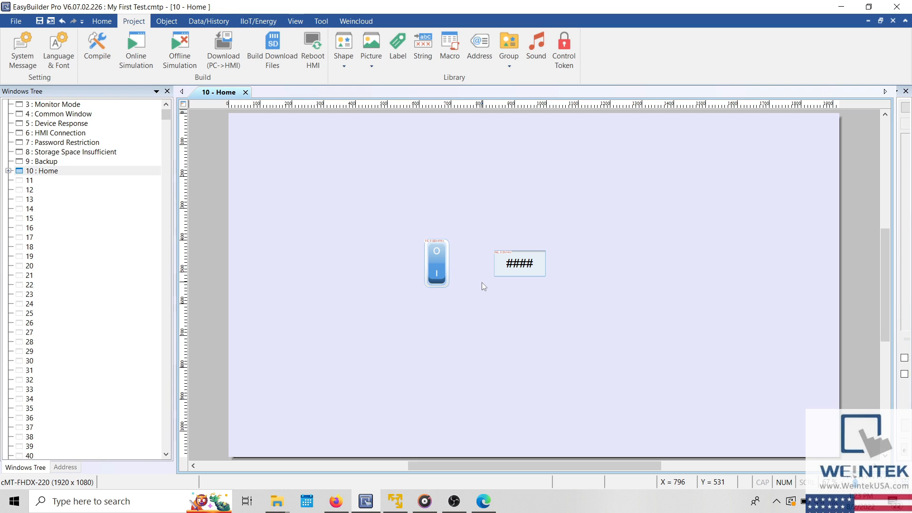
mouse_move(487, 284)
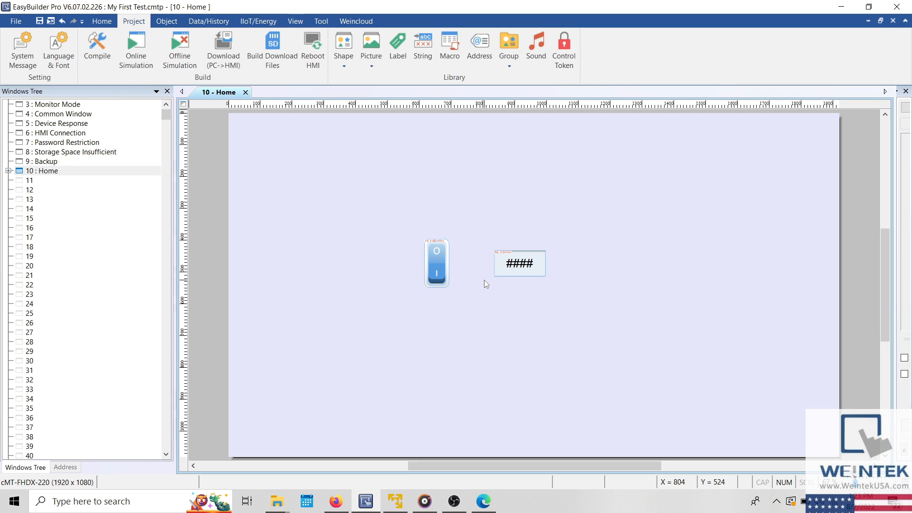
mouse_move(497, 278)
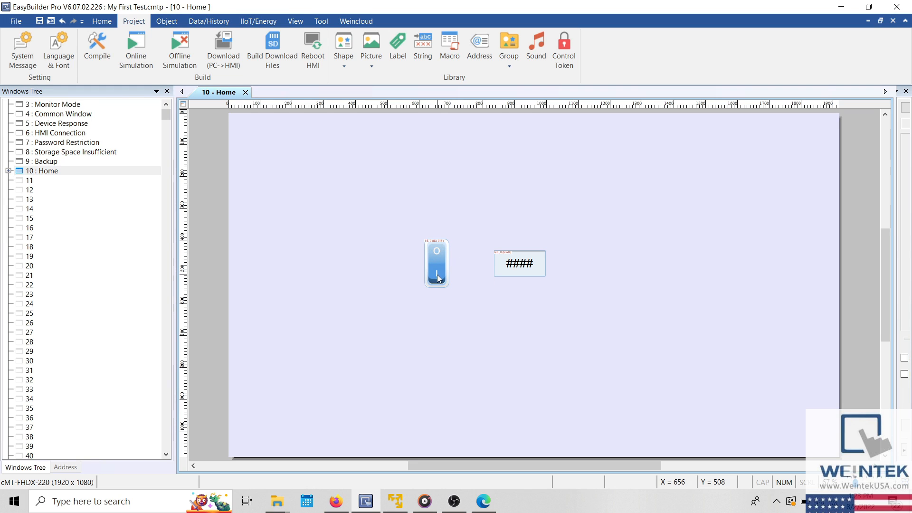
click(436, 263)
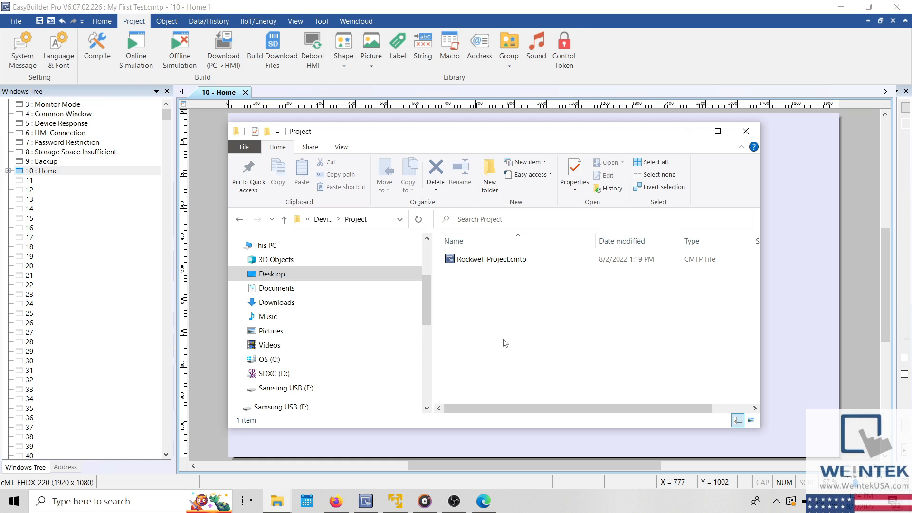
Open Rockwell Project.cmtp from its right-click menu in the Project folder.
right_click(491, 259)
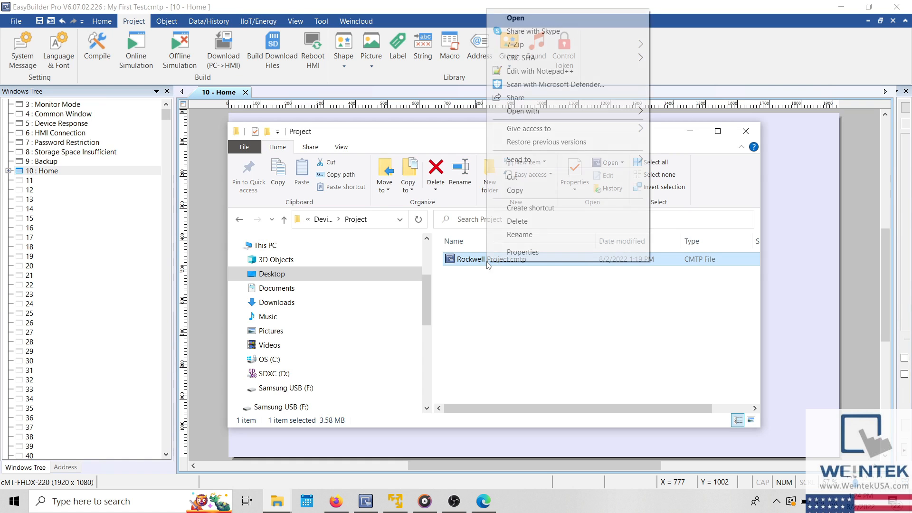
click(468, 323)
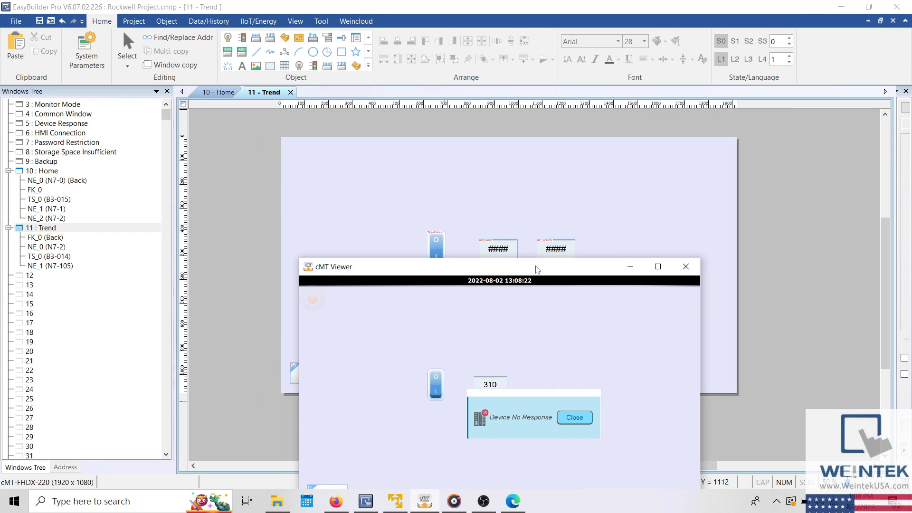
mouse_move(528, 378)
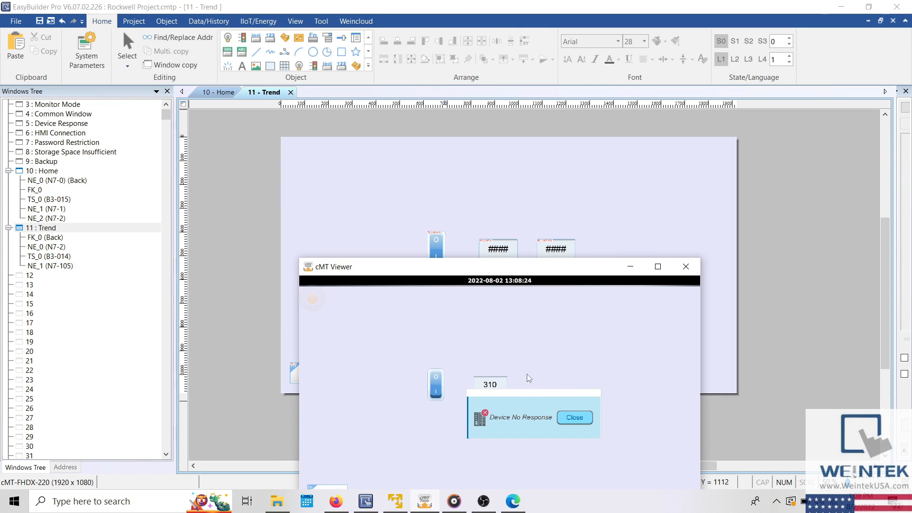
Close cMT Viewer and delete numeric object NE_1 (N7-105) from window 11 Trend.
click(574, 418)
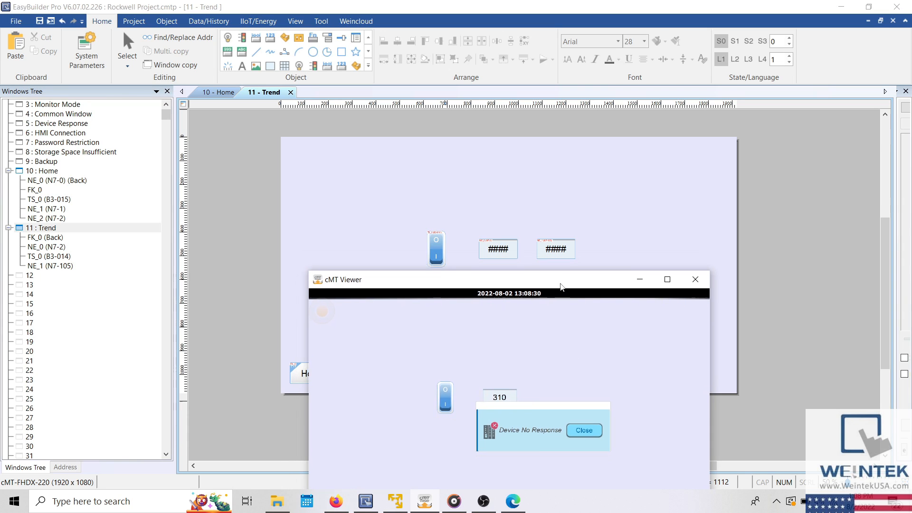
click(695, 280)
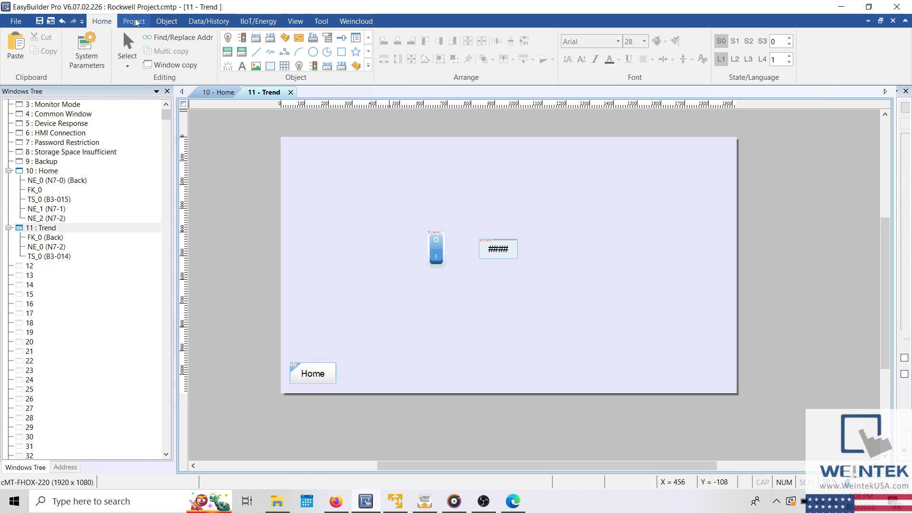
click(96, 49)
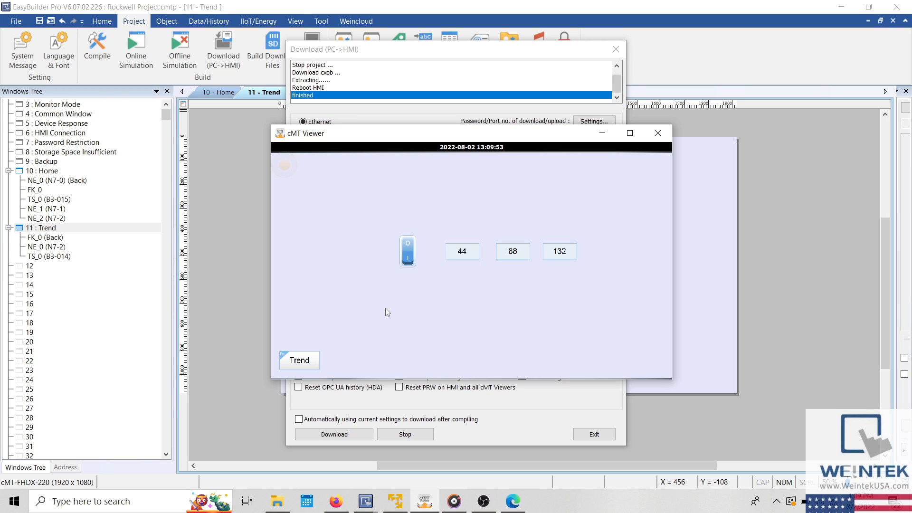
mouse_move(341, 339)
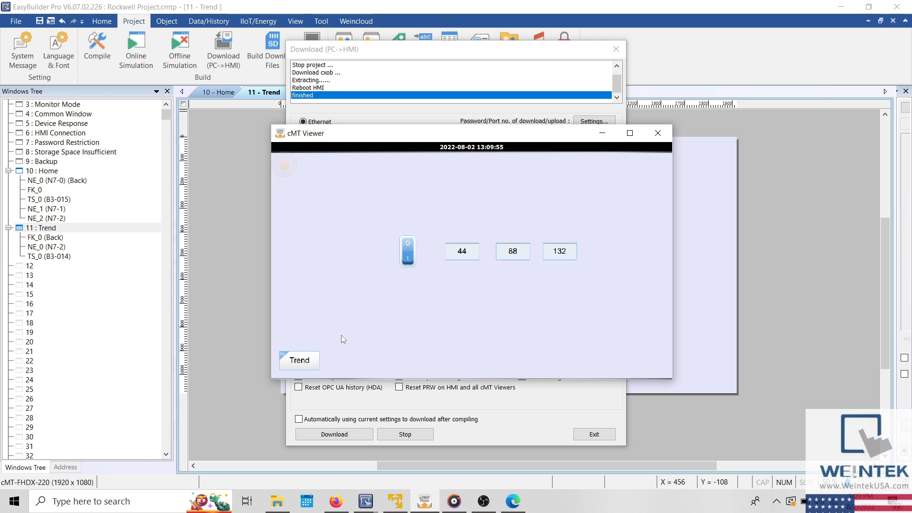
In cMT Viewer, open the Trend screen showing 132 and toggle the switch twice.
click(299, 360)
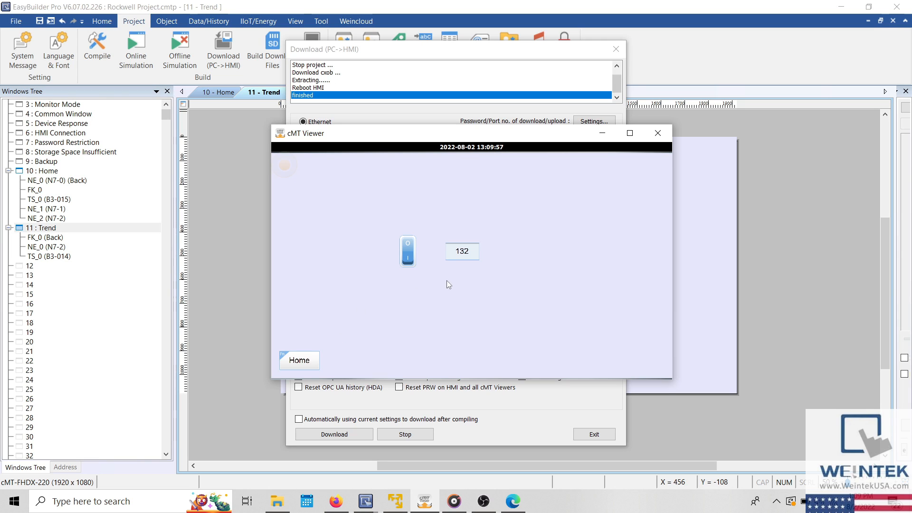
click(407, 252)
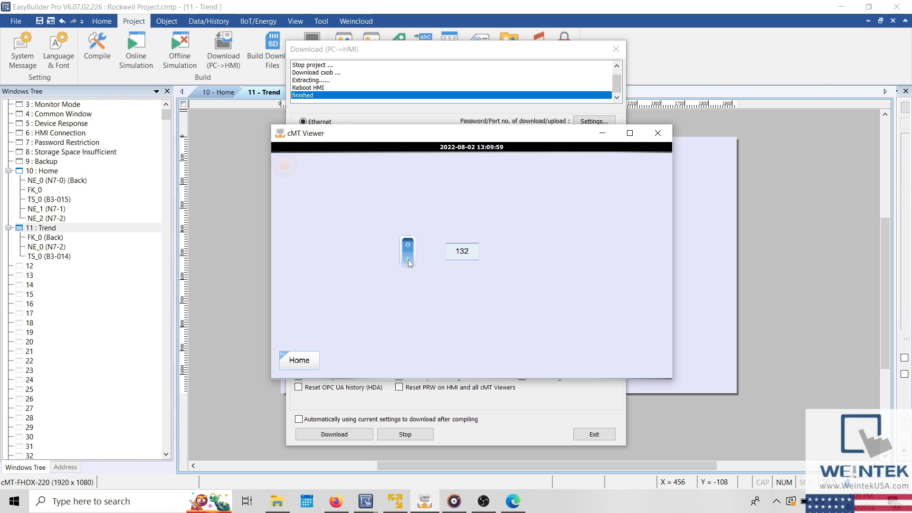
click(408, 252)
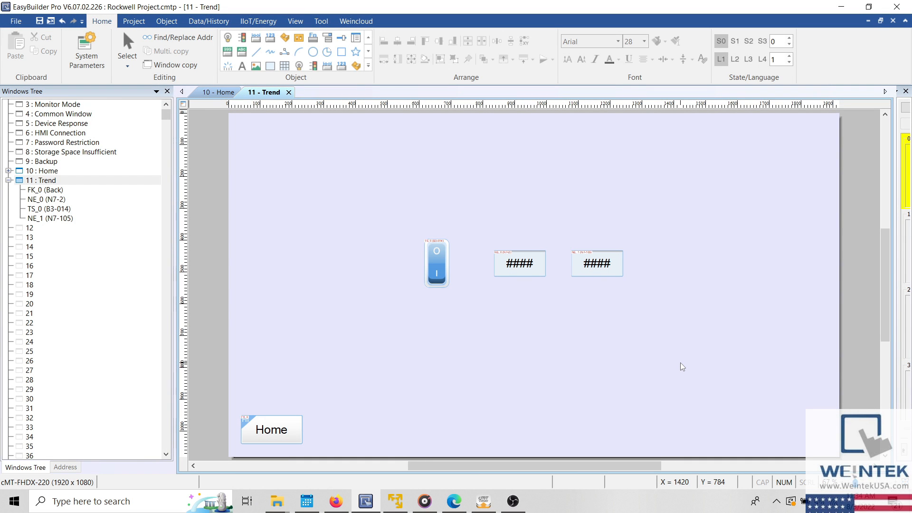
Open the N7-105 numeric object's properties, check its data format, and list the address types.
click(596, 263)
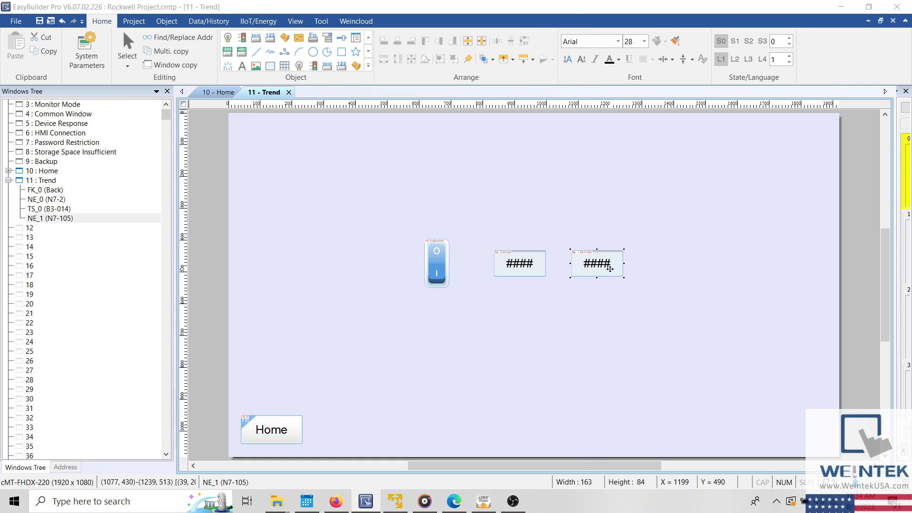
double_click(595, 263)
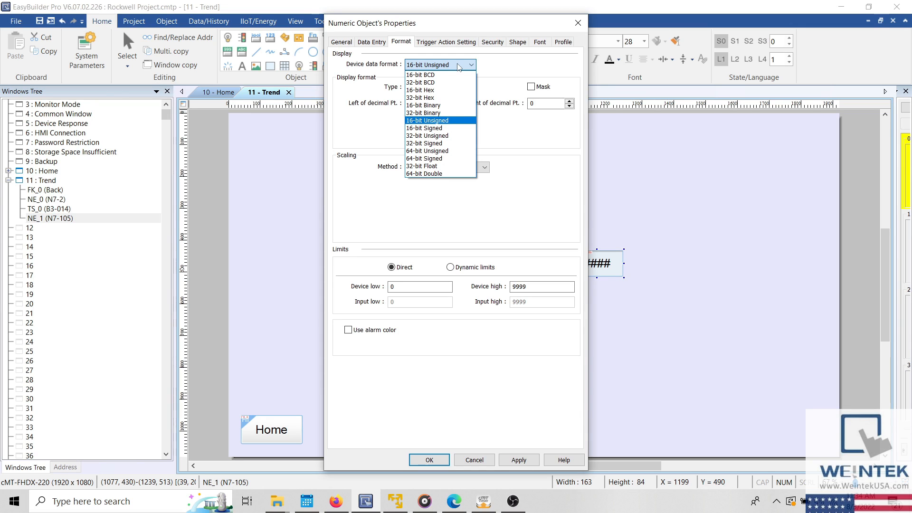
mouse_move(349, 25)
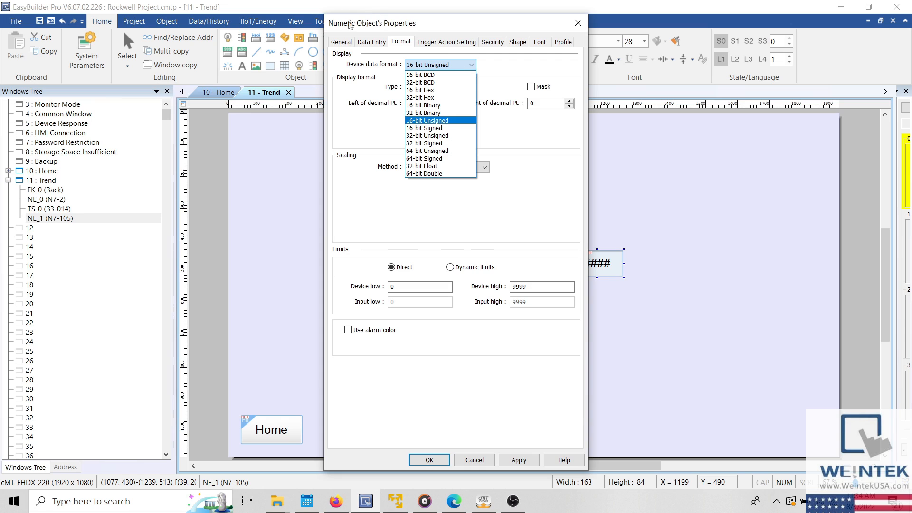
click(341, 41)
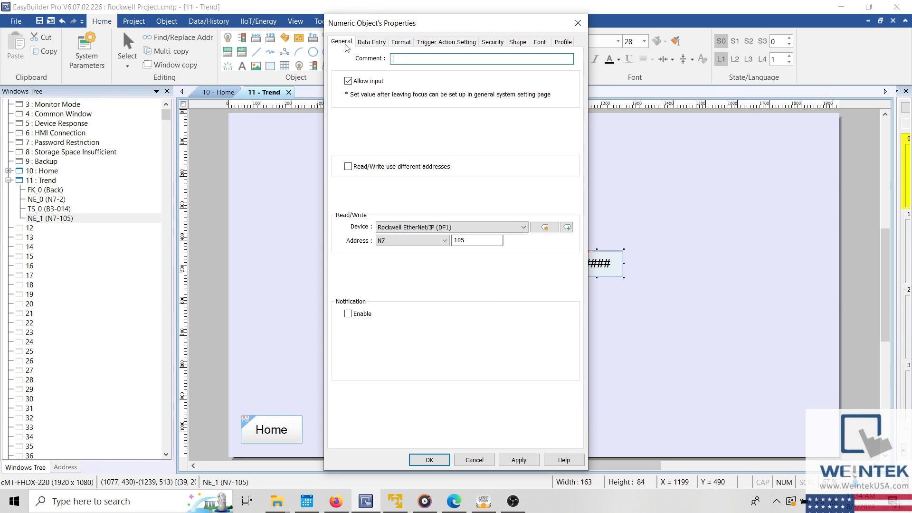
click(445, 240)
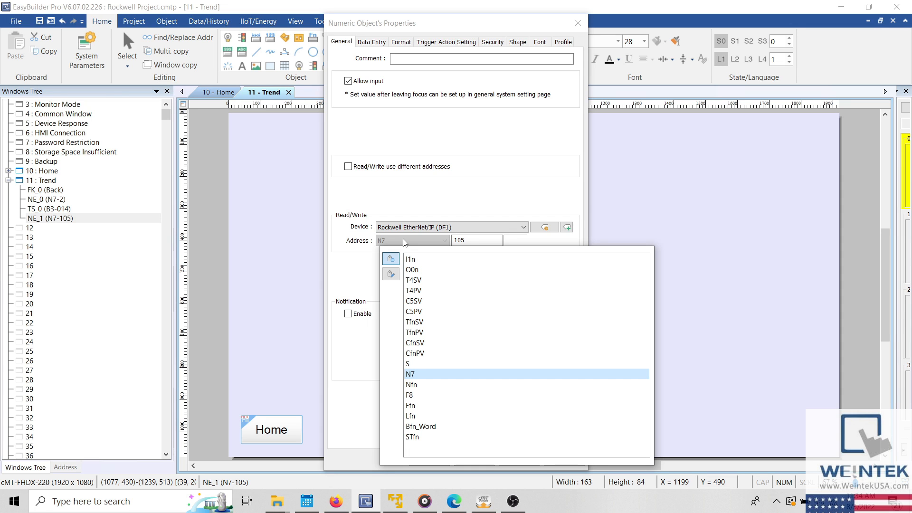
mouse_move(365, 374)
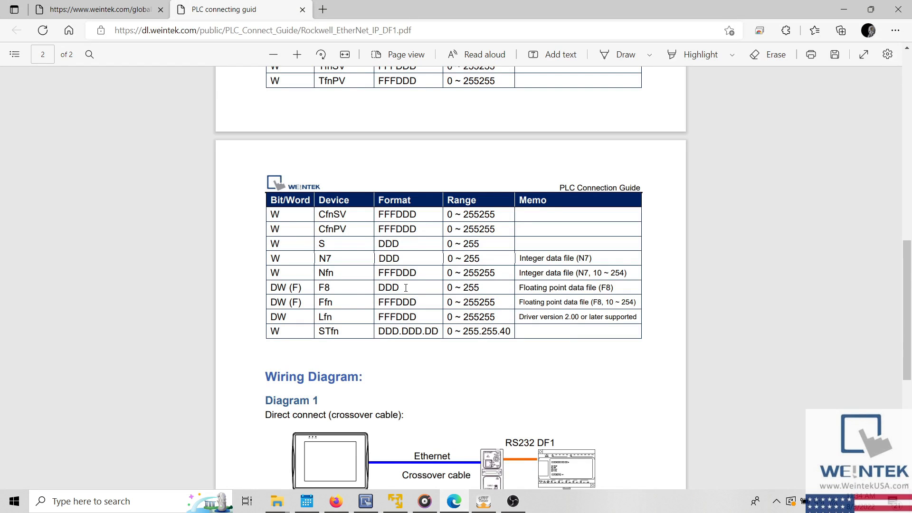
Scroll the Rockwell EtherNet/IP DF1 PDF to the address table showing N7 range 0 ~ 255.
scroll(up, 3)
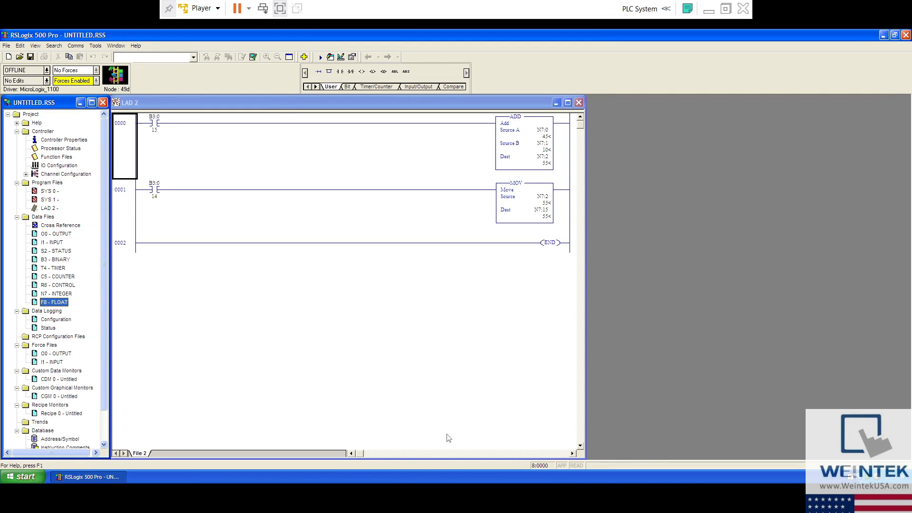
mouse_move(543, 215)
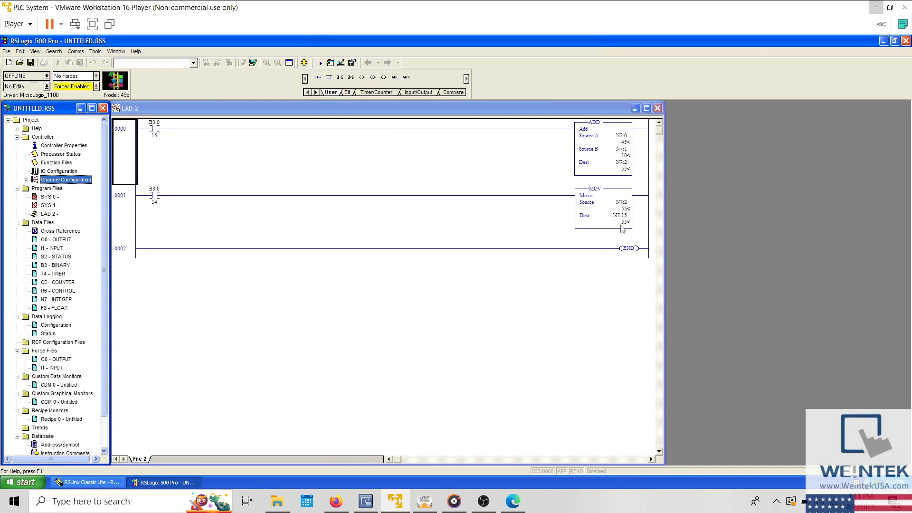
click(619, 215)
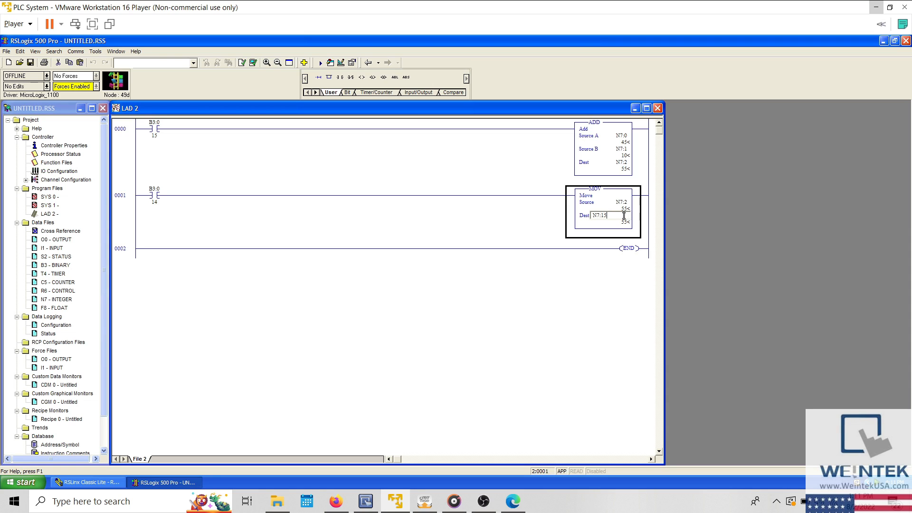
double_click(599, 215)
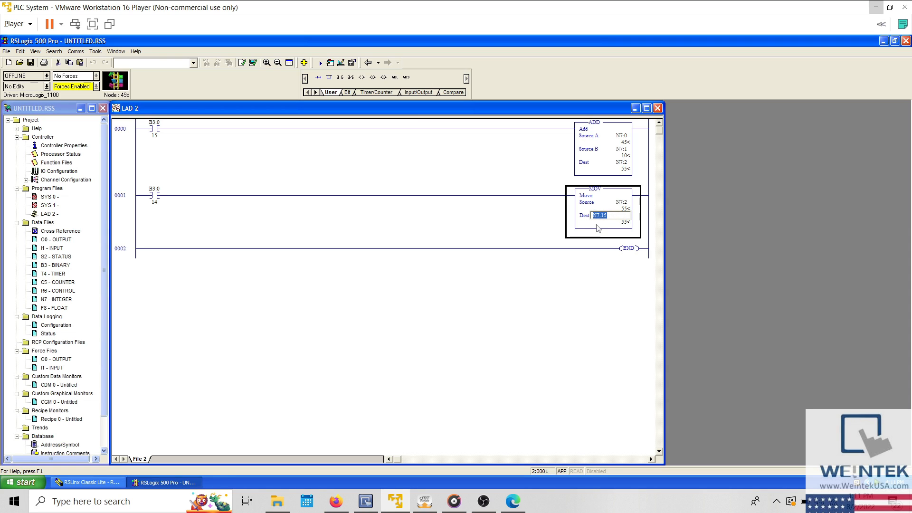
mouse_move(601, 228)
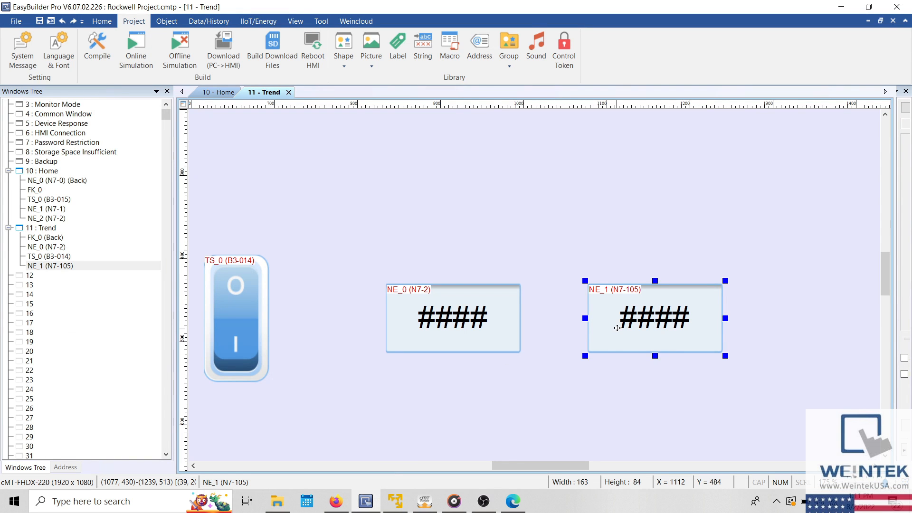
Set the NE_1 numeric object's address to N7-15, then return to the Weintek USA YouTube page.
double_click(653, 318)
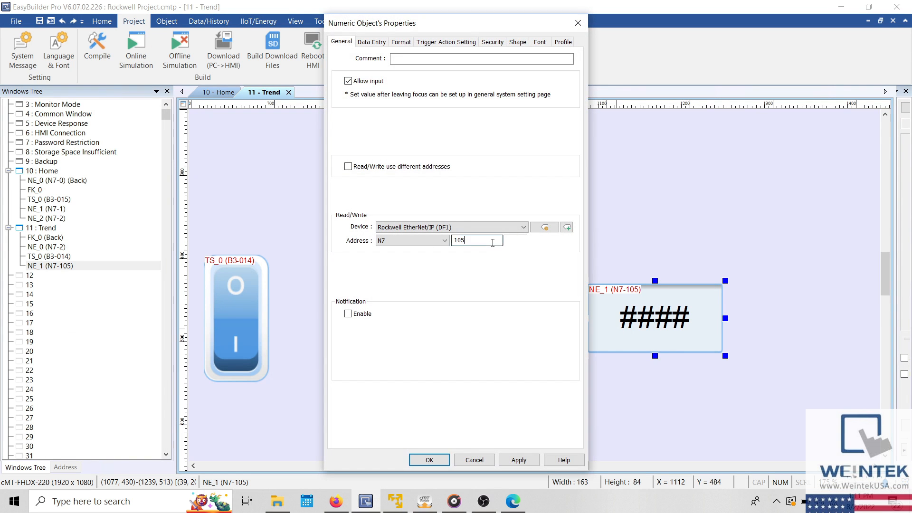
text(15)
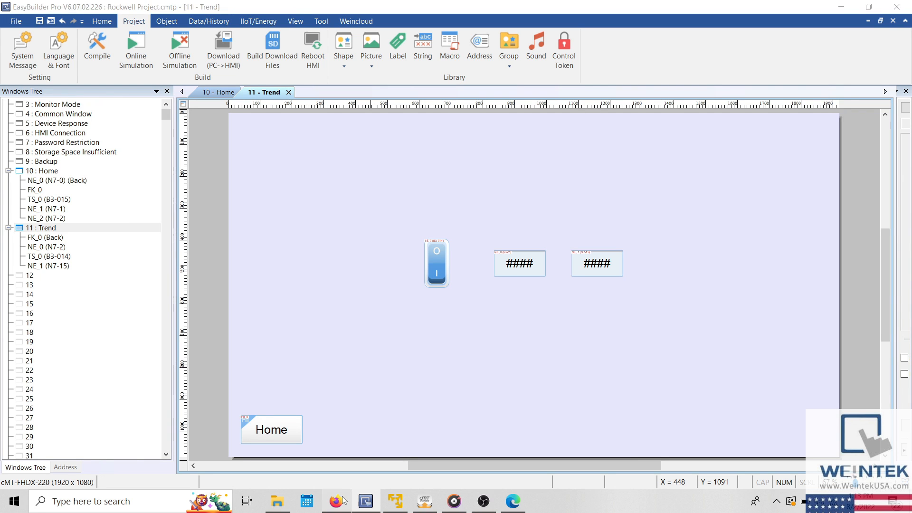
click(336, 501)
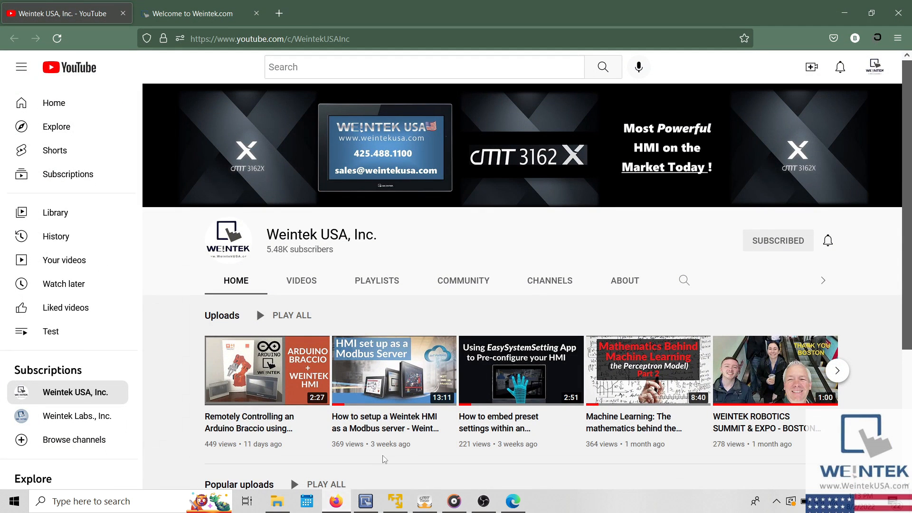
mouse_move(755, 275)
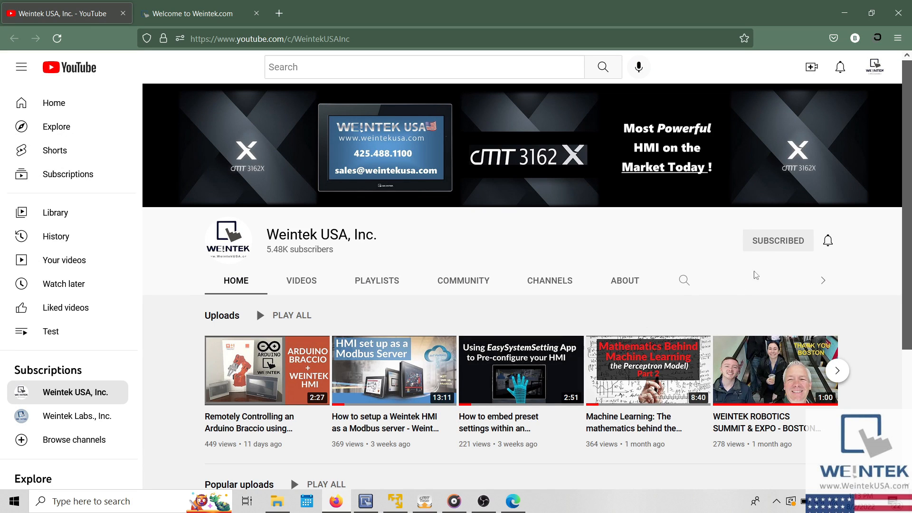